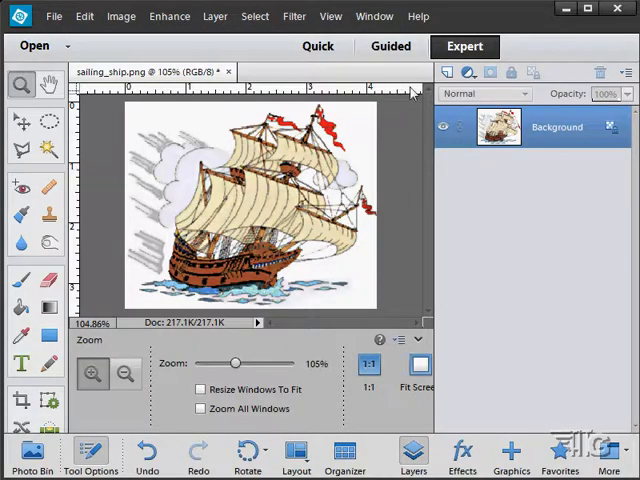
Step: Show the Actions panel from the Window menu and scroll to the Resize and Crop actions
click(372, 16)
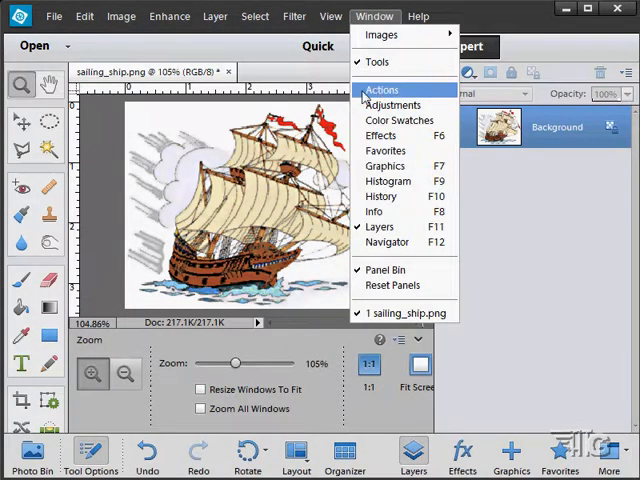
click(382, 90)
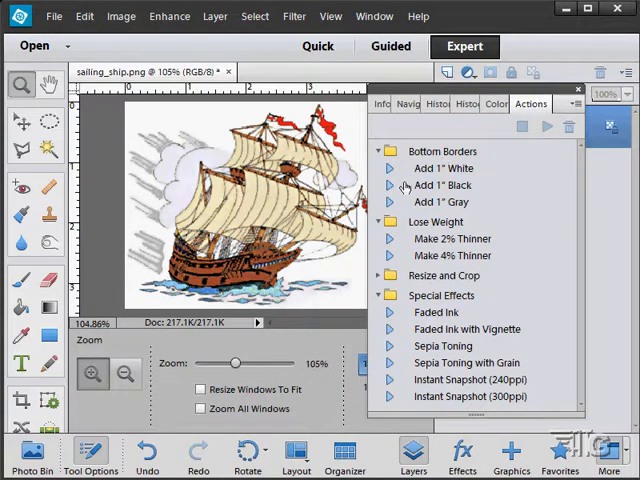
mouse_move(430, 188)
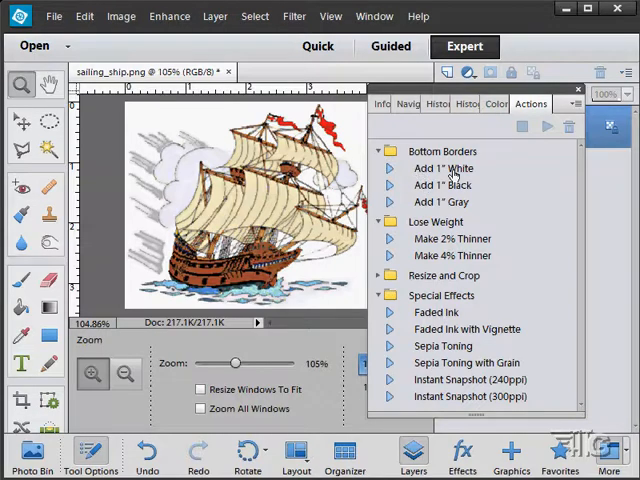
mouse_move(490, 196)
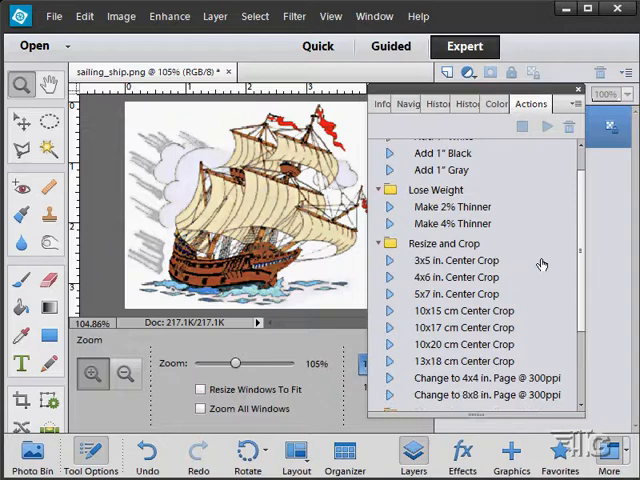
scroll(down, 3)
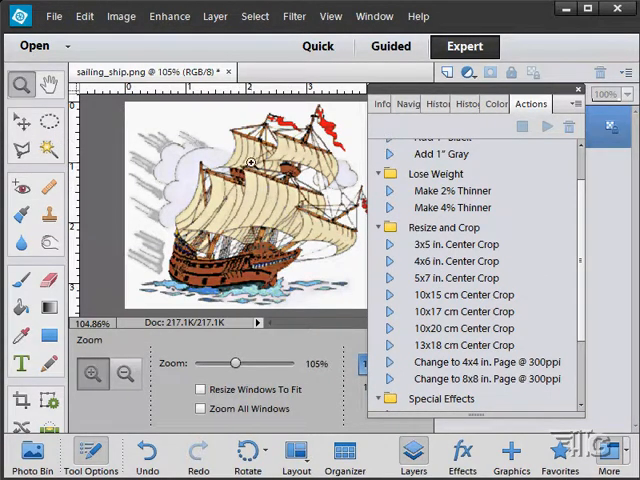
Step: Select the Move tool, glance at the Image menu, and view the 5x7 in. Center Crop's Image Size step
click(16, 120)
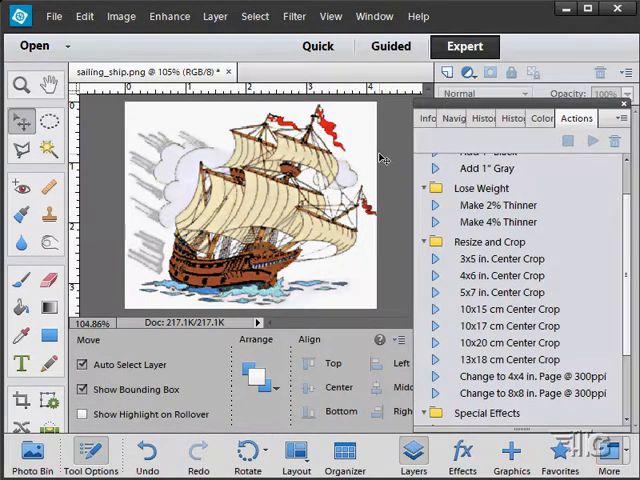
click(120, 16)
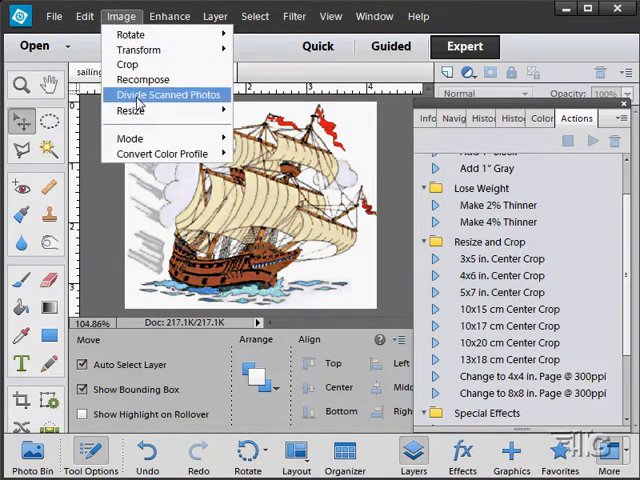
click(140, 112)
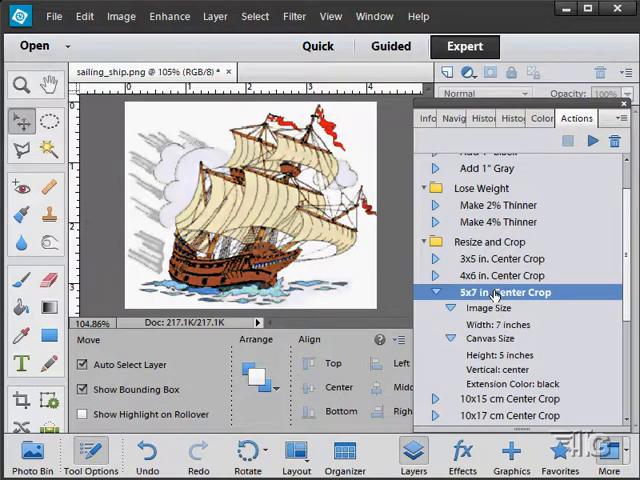
mouse_move(600, 230)
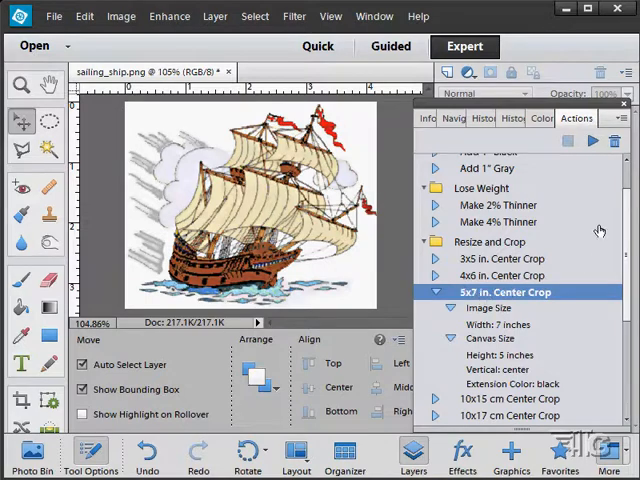
click(592, 140)
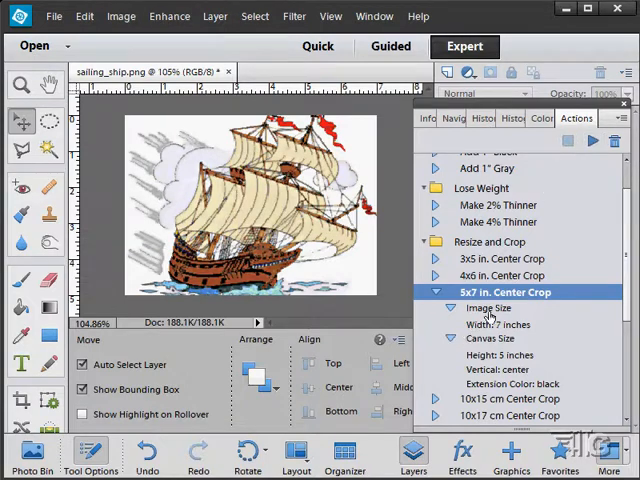
mouse_move(536, 328)
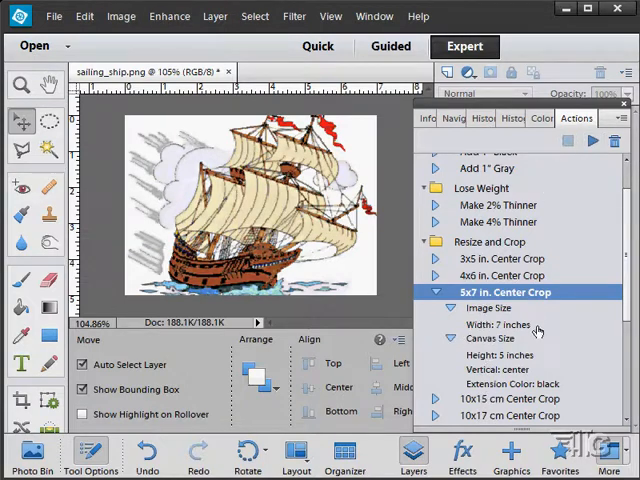
mouse_move(530, 360)
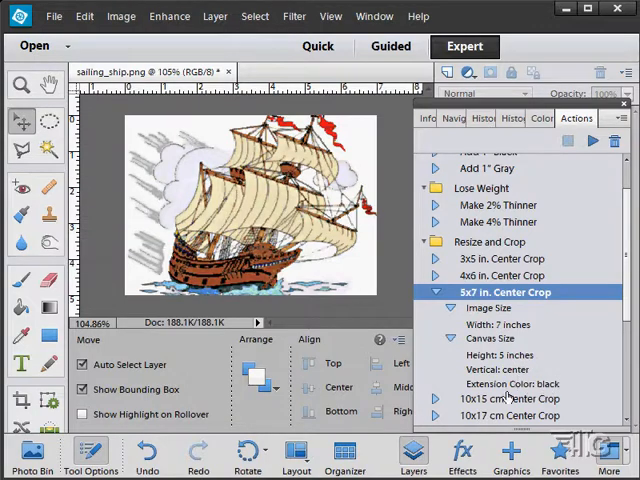
mouse_move(338, 196)
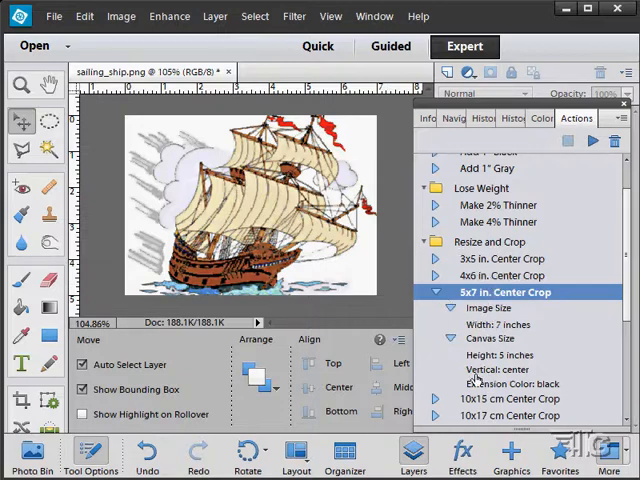
mouse_move(96, 36)
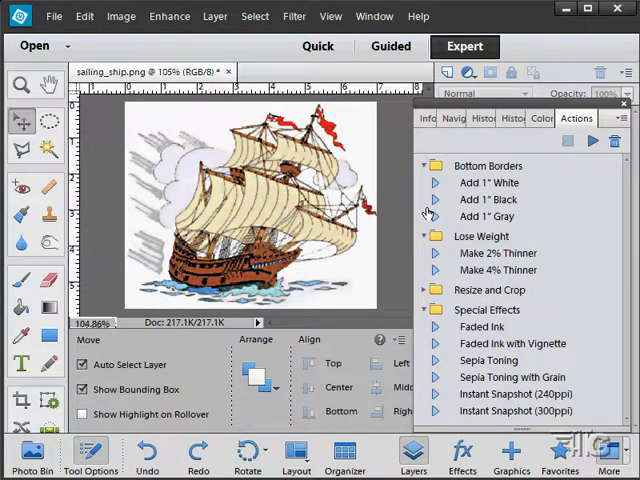
Step: Collapse the Bottom Borders, Lose Weight and Special Effects groups, then reopen Bottom Borders and select its action
click(424, 164)
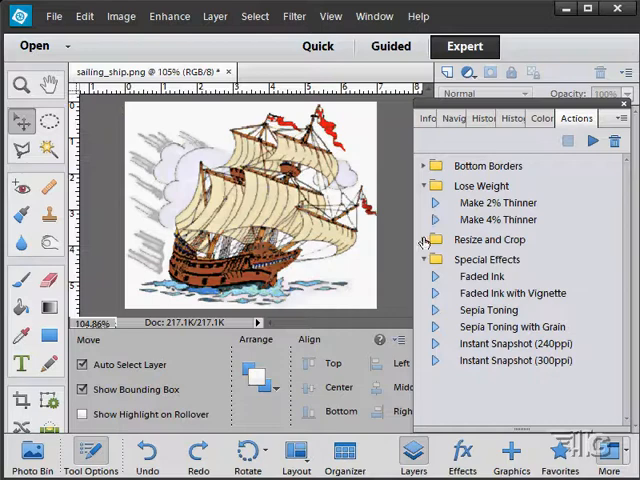
click(422, 186)
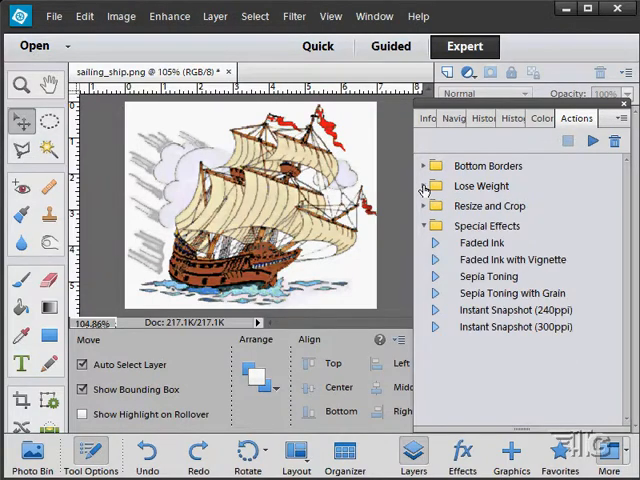
click(424, 224)
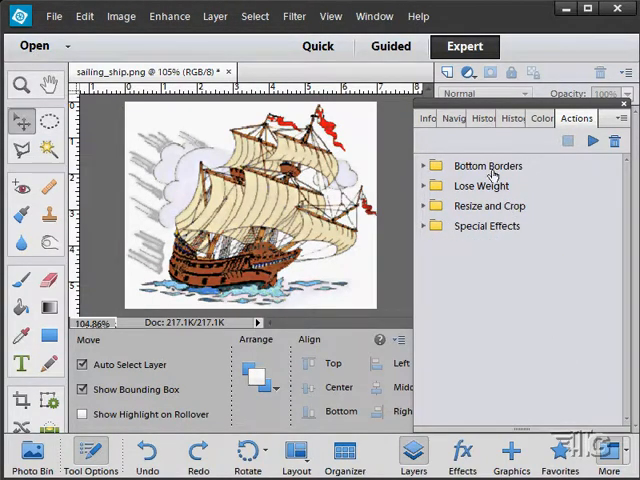
click(424, 166)
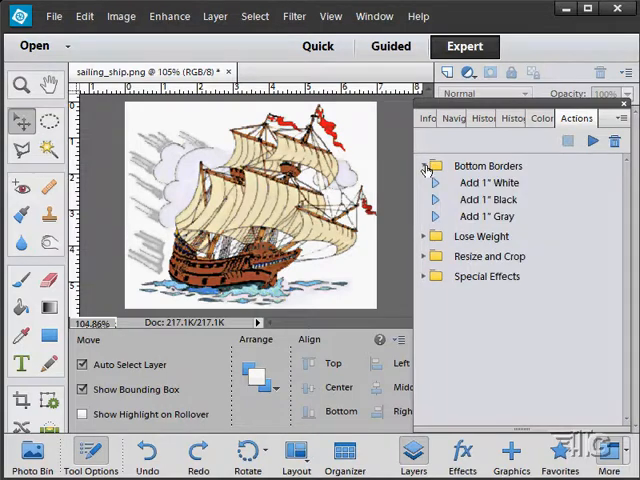
click(490, 200)
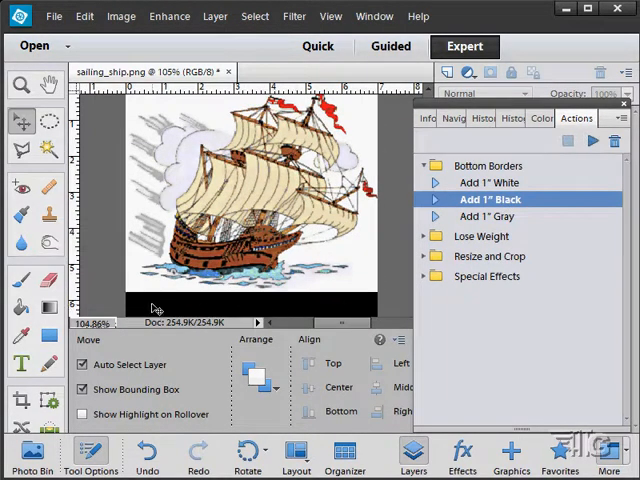
mouse_move(356, 310)
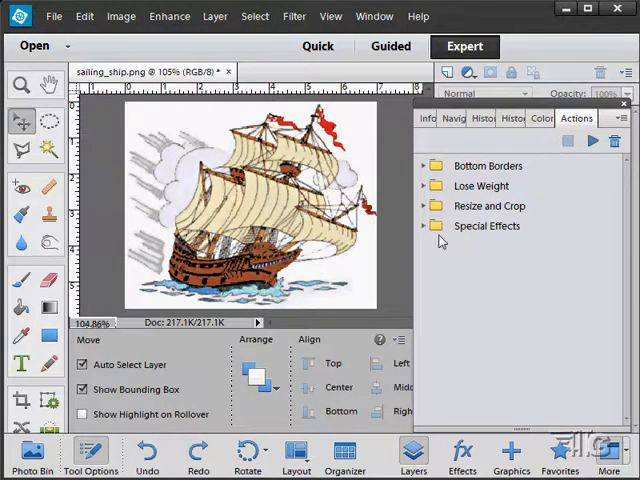
Step: Run the Faded Ink action from Special Effects on the ship and undo it
click(424, 224)
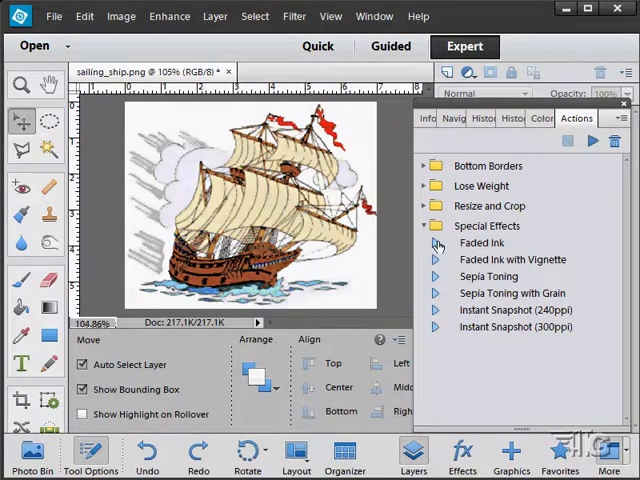
click(484, 242)
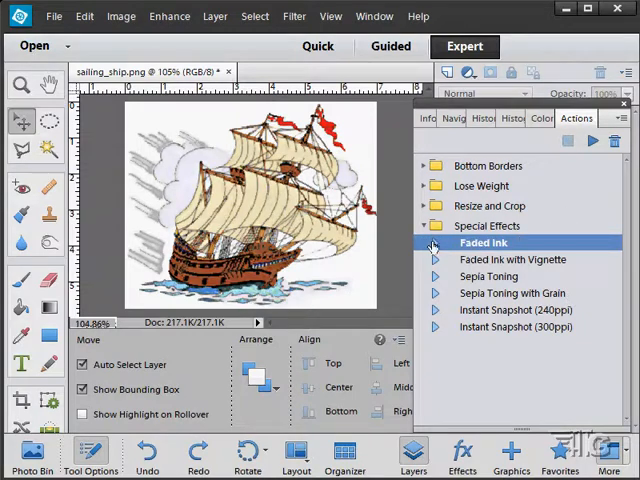
click(436, 242)
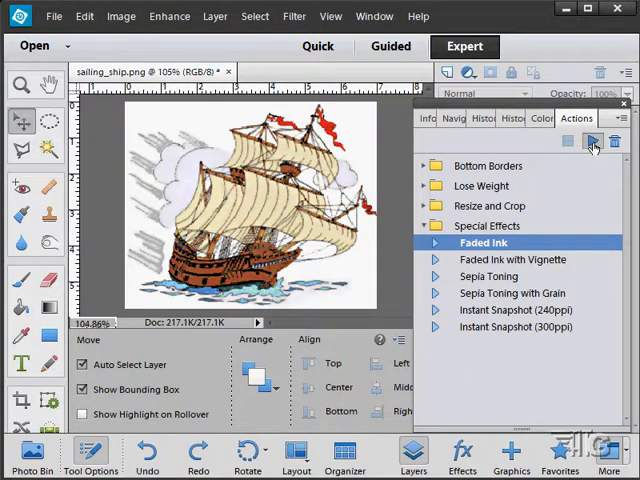
click(592, 140)
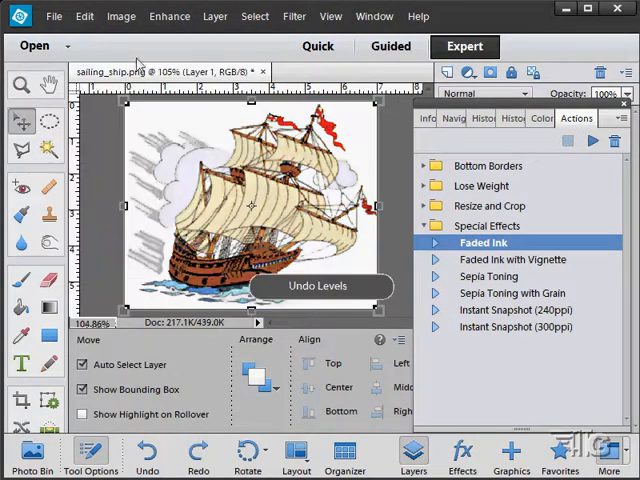
Step: Run Faded Ink with Vignette, then undo its steps via Edit > Undo to restore the ship
click(508, 260)
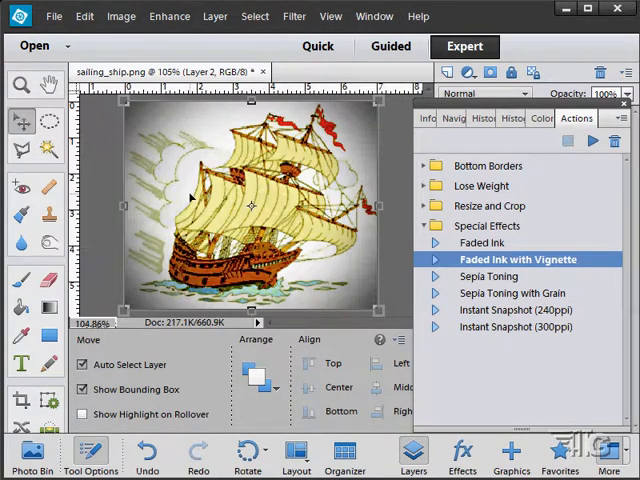
click(84, 16)
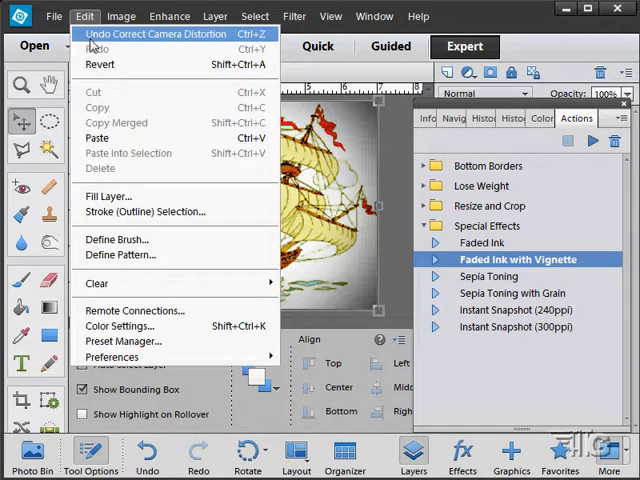
click(150, 44)
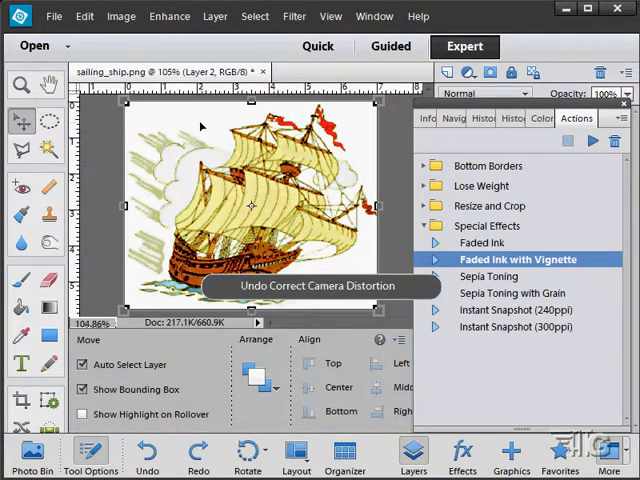
click(84, 16)
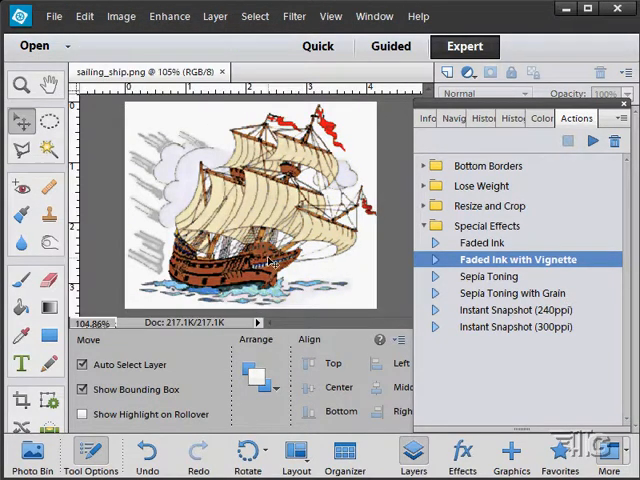
click(492, 276)
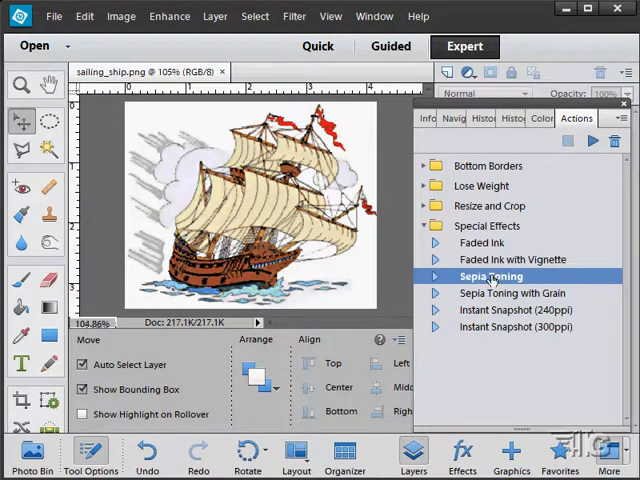
Step: Run the Sepia Toning with Grain action, turning the ship grainy sepia
click(512, 292)
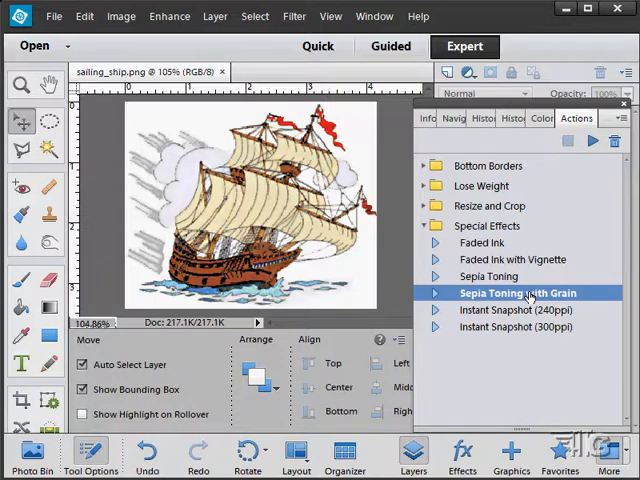
click(590, 140)
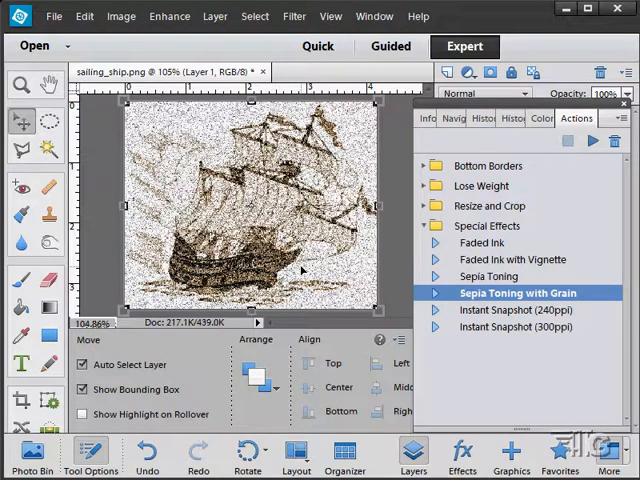
mouse_move(368, 230)
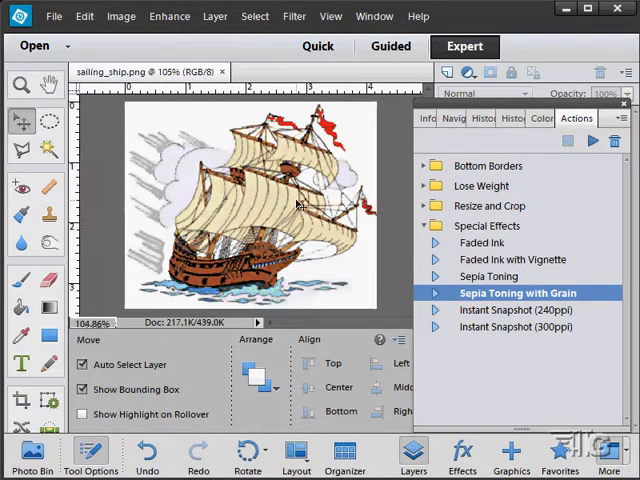
Step: Expand Sepia Toning with Grain's recorded steps and its Canvas Size settings
click(436, 292)
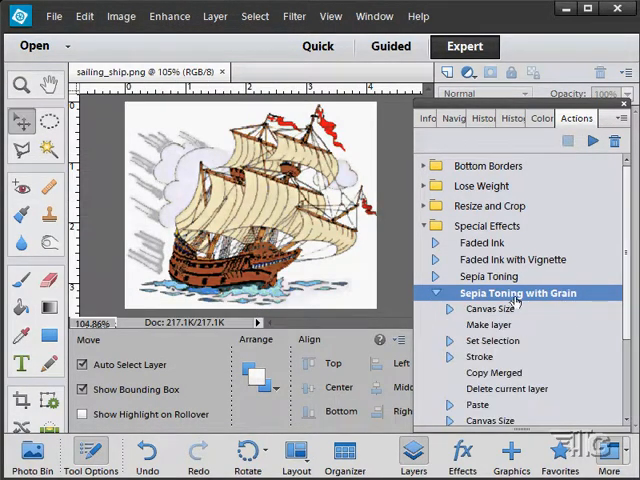
scroll(down, 3)
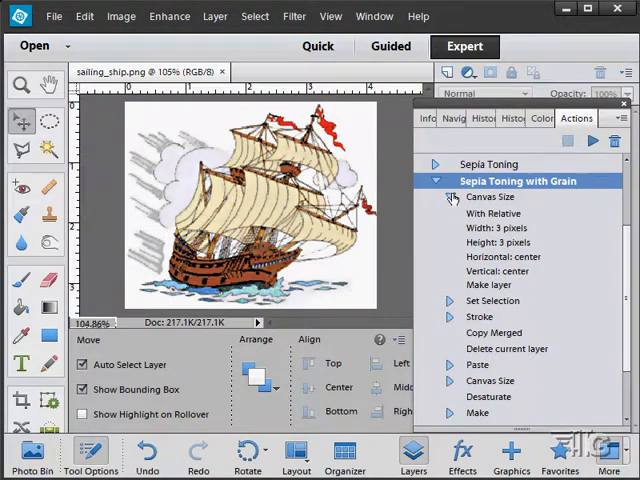
click(448, 196)
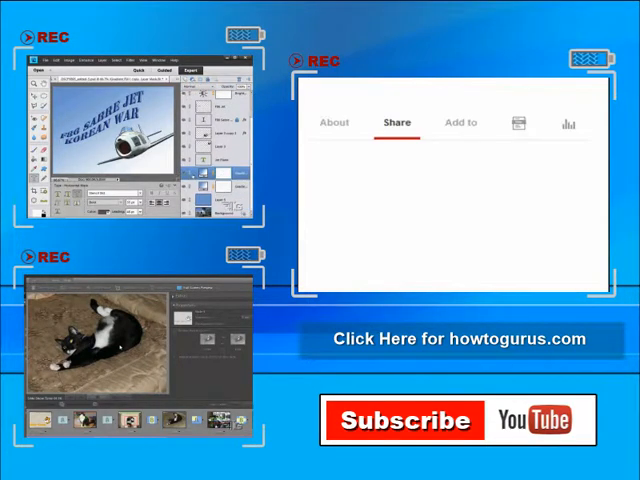
click(396, 122)
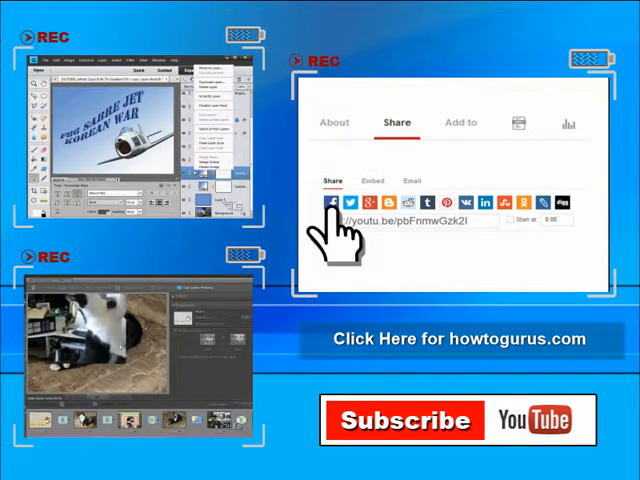